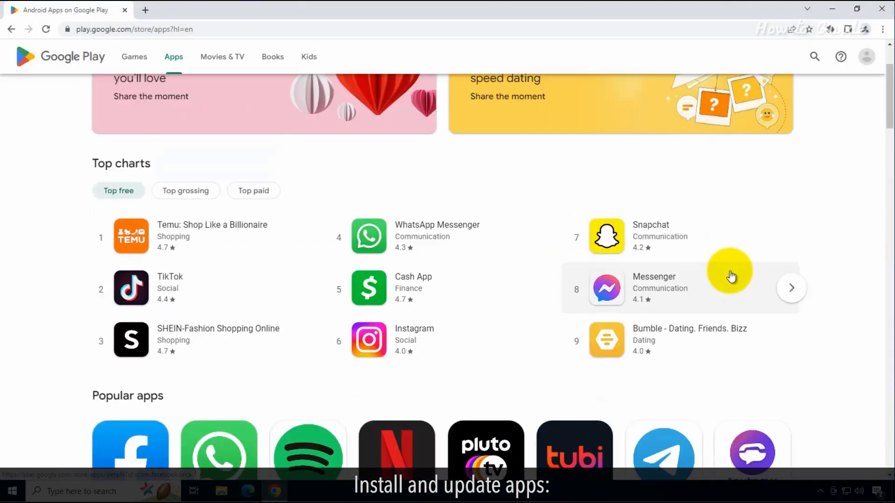
Step: Scroll the Apps listings past Top charts to Popular apps and open the Facebook app page
scroll("down", 3)
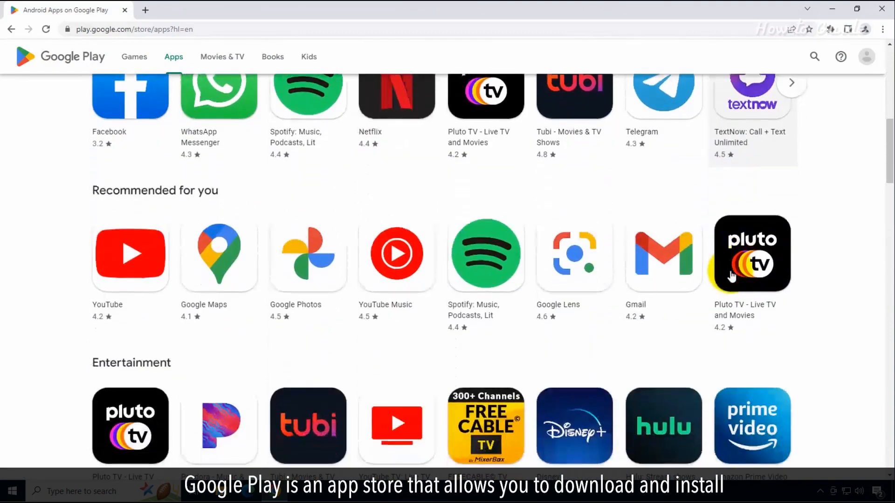
scroll("down", 3)
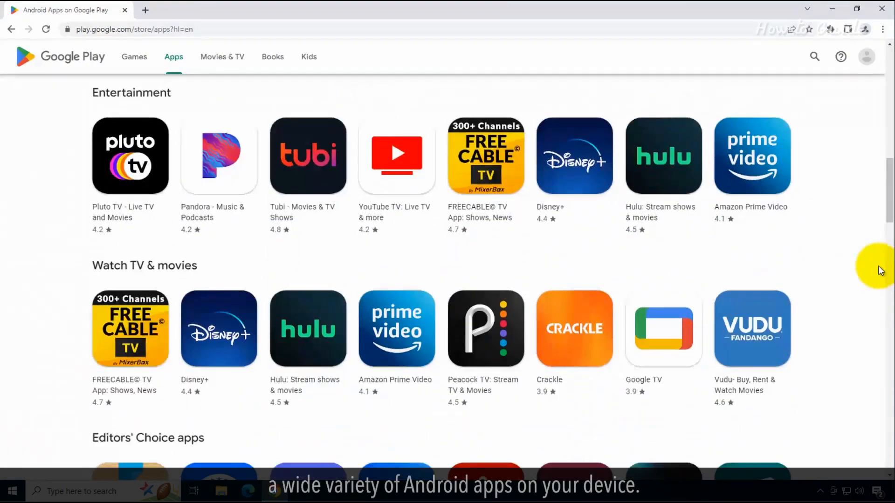
scroll("up", 3)
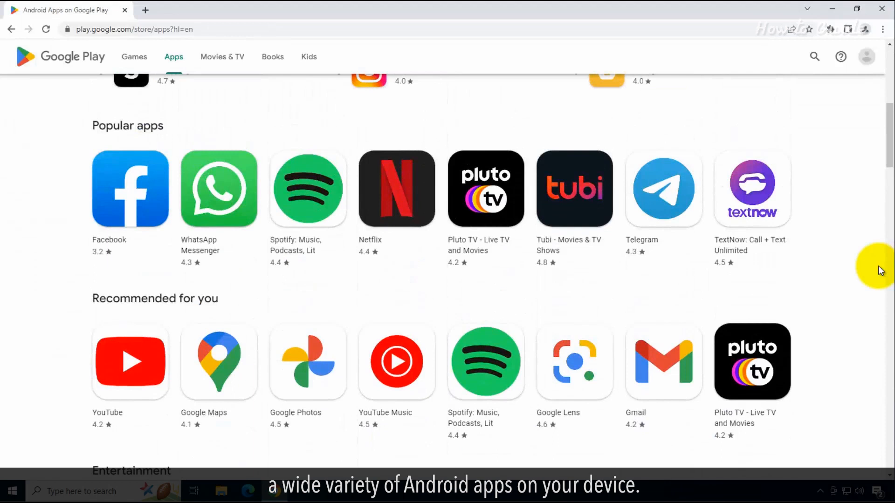
left_click(131, 189)
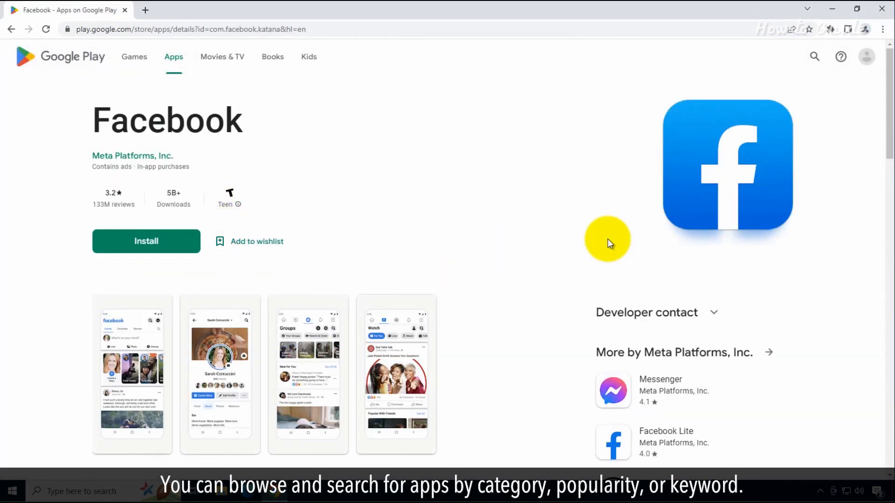
mouse_move(146, 245)
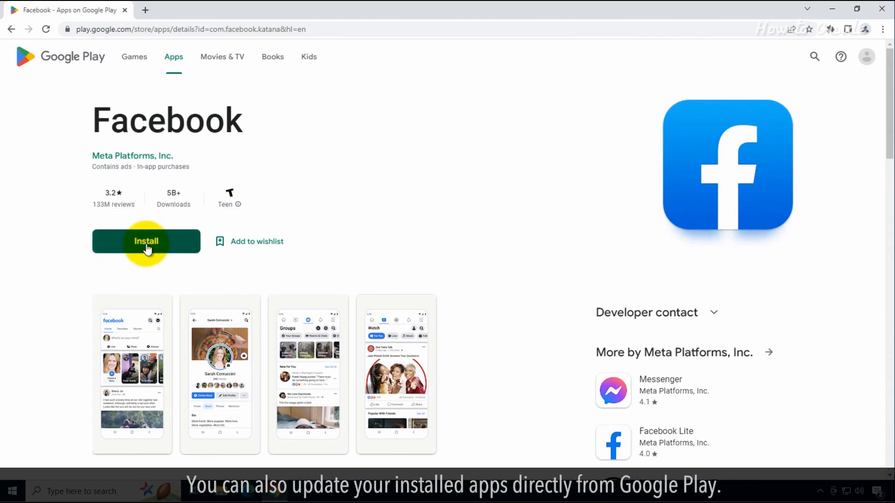
Step: Look down the Facebook app details, then switch to the Movies & TV section
scroll("down", 3)
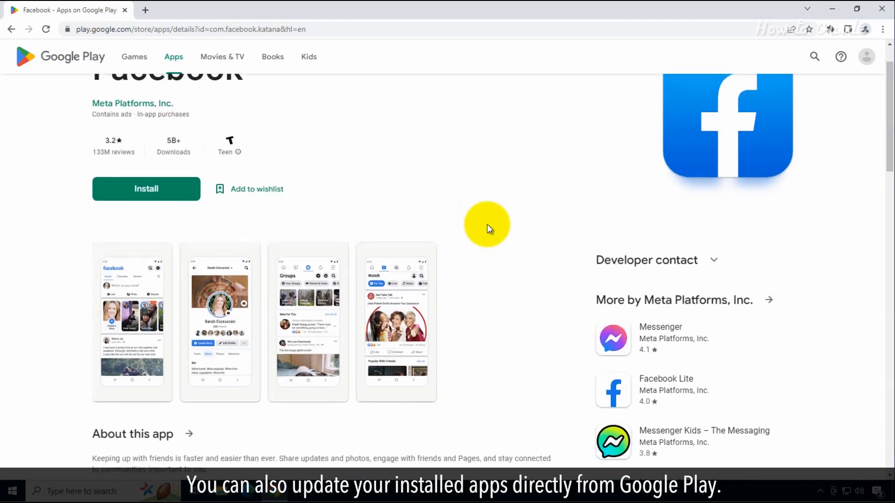
left_click(222, 57)
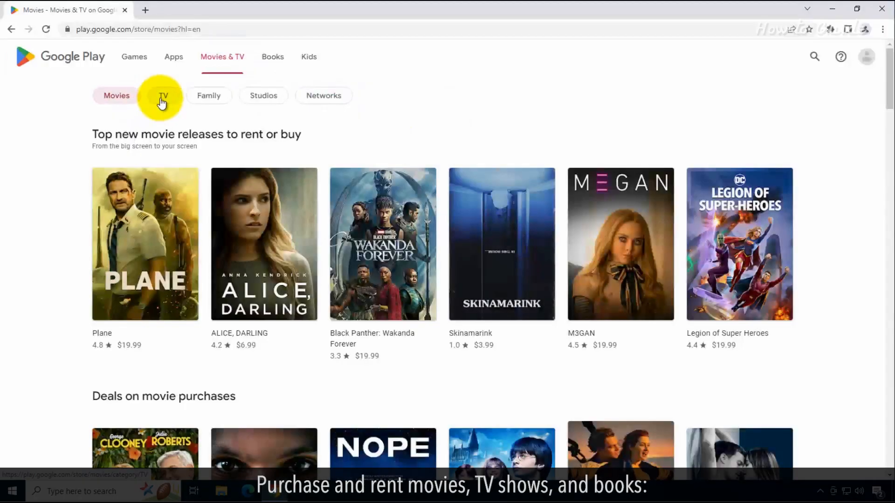
Step: Flip through the Networks, Movies and TV listings, then browse the Books bestsellers
left_click(324, 95)
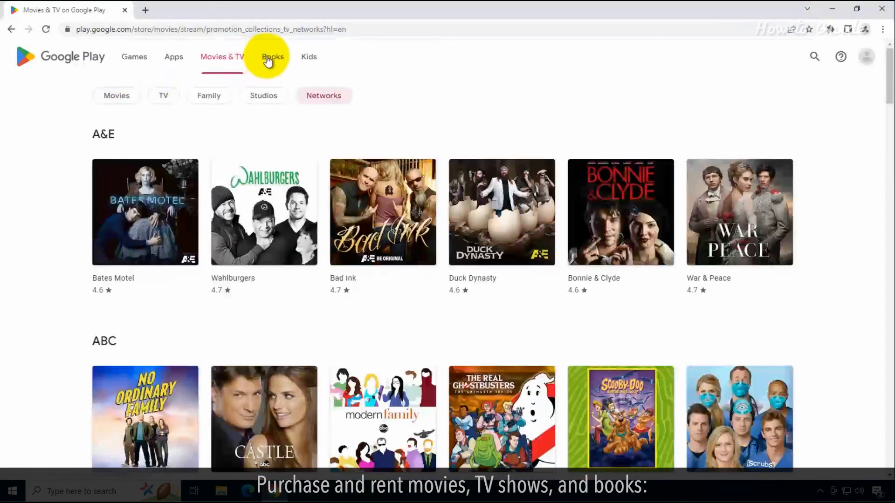
left_click(117, 95)
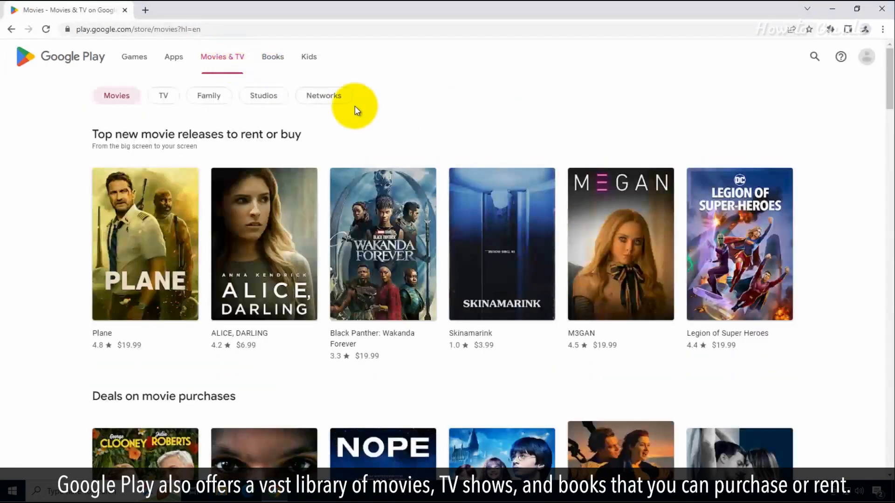
left_click(163, 95)
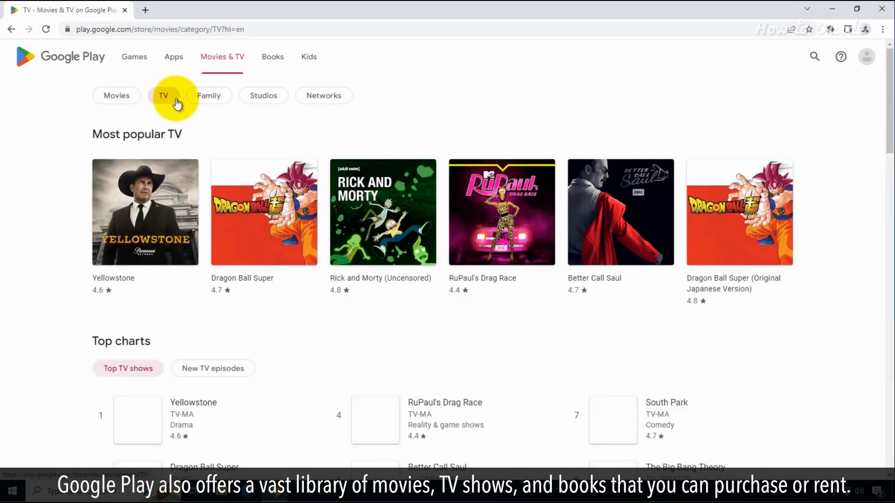
left_click(272, 57)
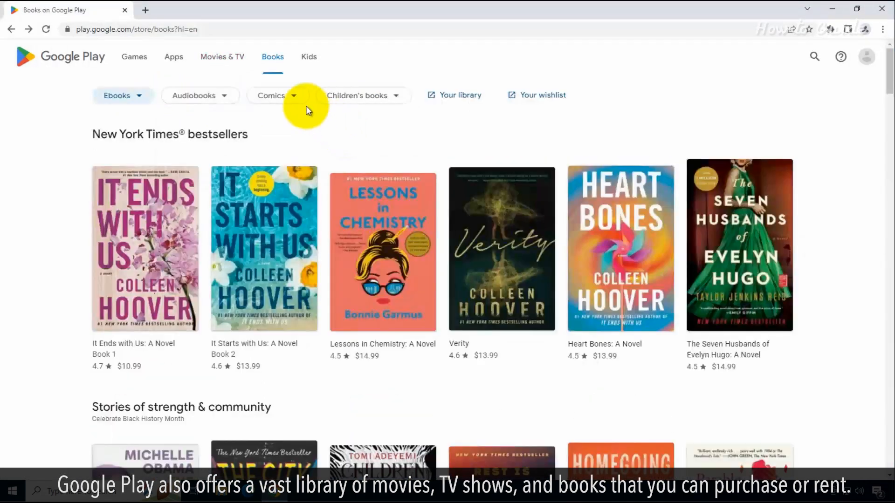
Step: Return to TV shows by network, scroll them, then move to the Games section
left_click(222, 56)
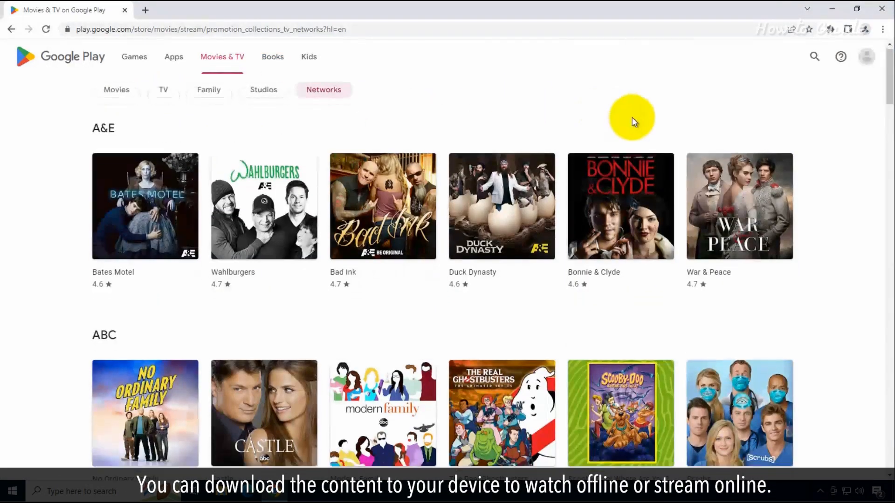
scroll("down", 3)
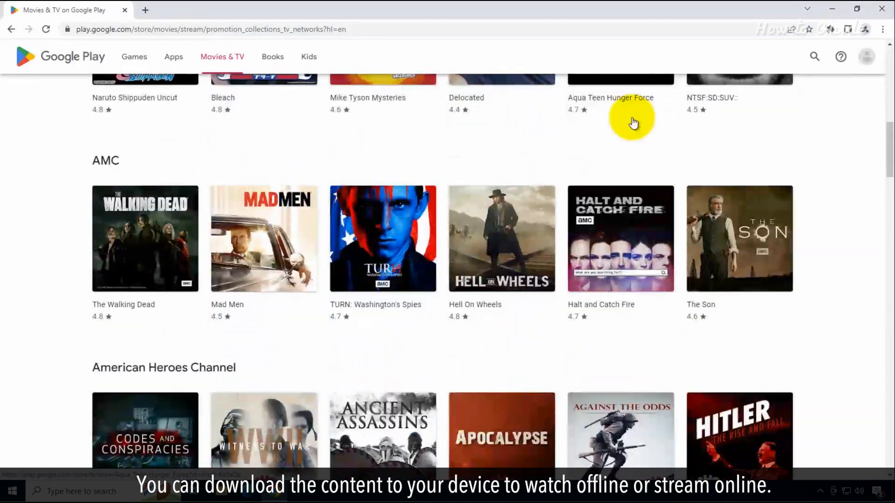
left_click(133, 57)
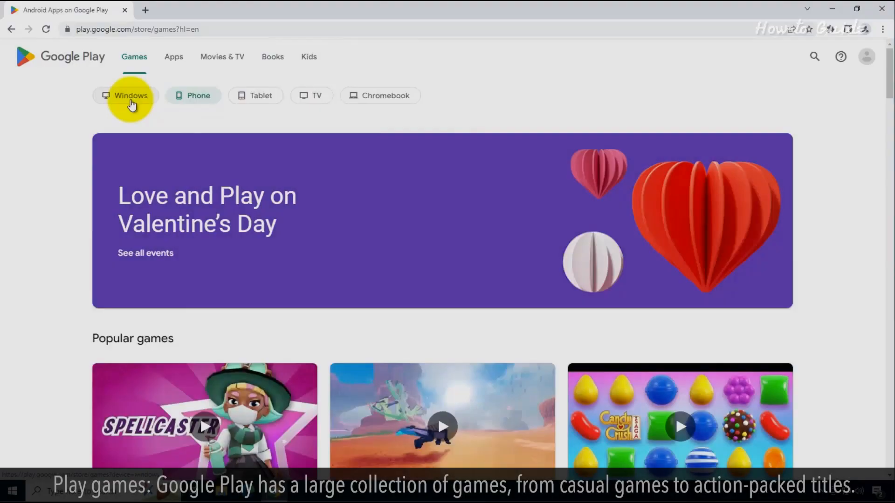
Step: Browse the games available for Windows PCs
left_click(130, 95)
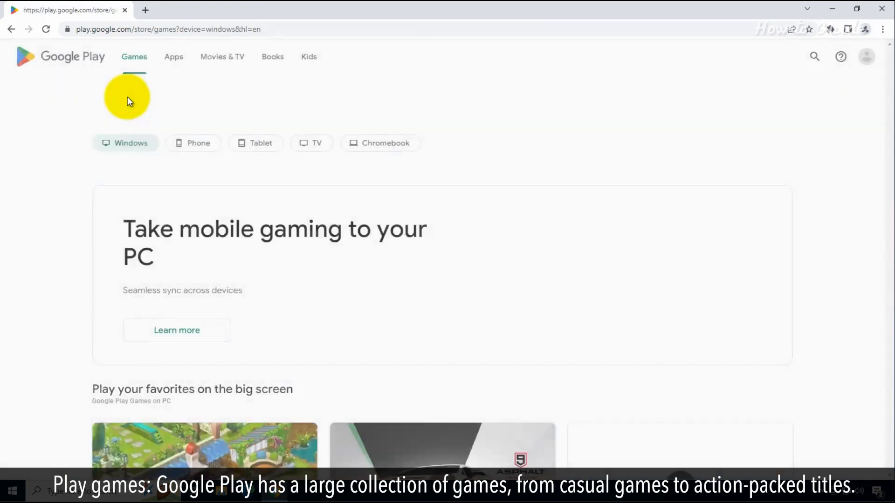
scroll("down", 3)
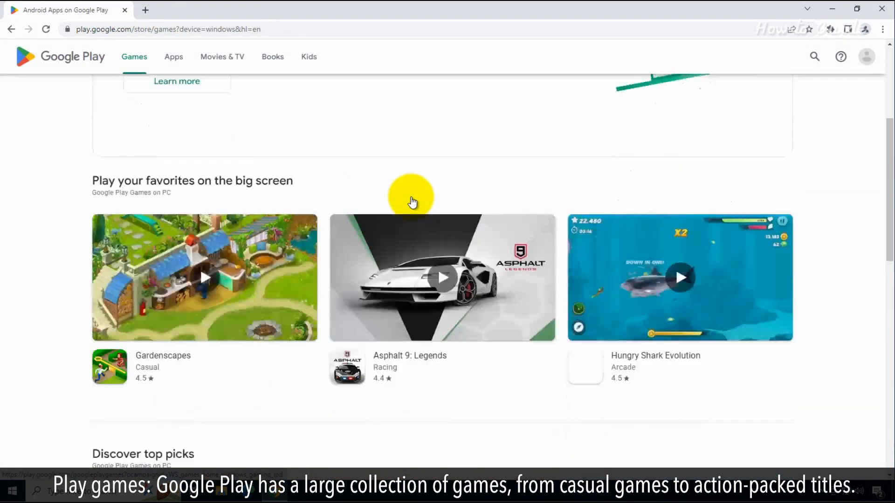
scroll("down", 3)
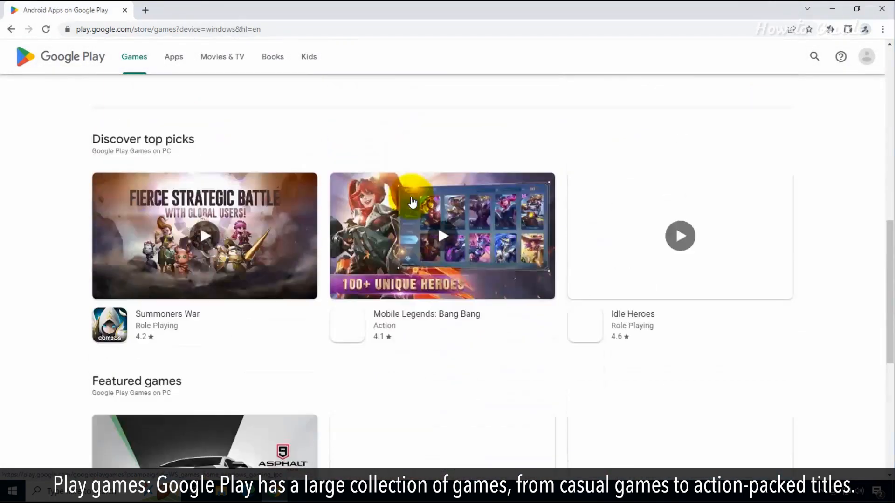
Step: Browse the games made for phones, then return to the TV networks collection
left_click(193, 95)
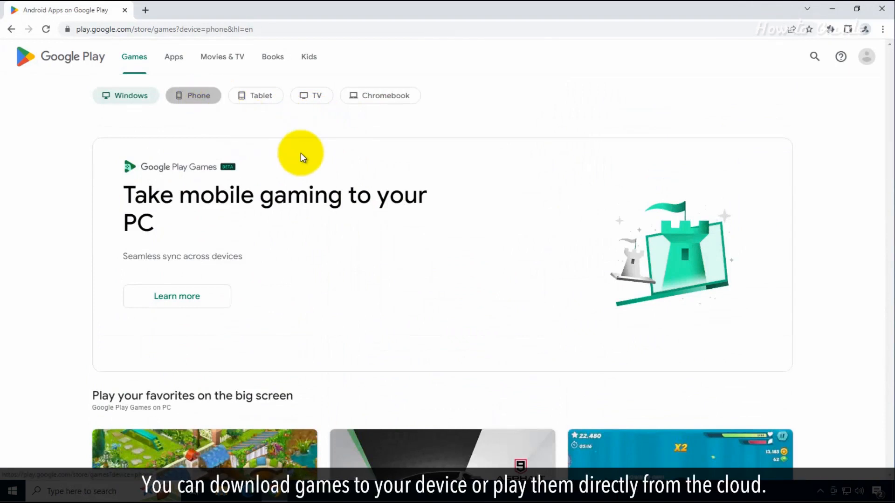
scroll("down", 3)
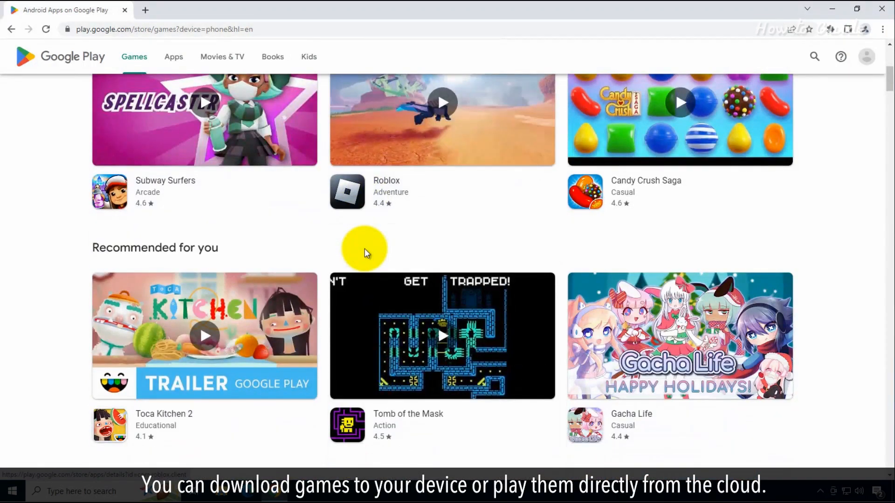
left_click(222, 56)
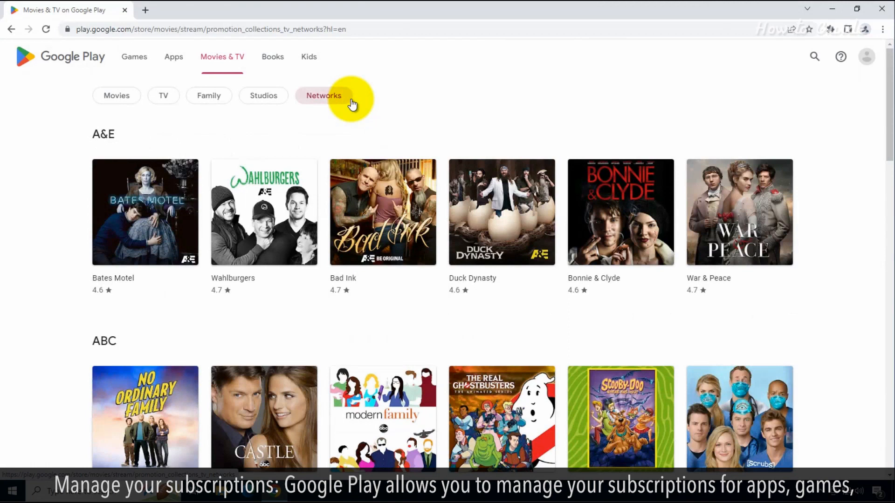
mouse_move(548, 105)
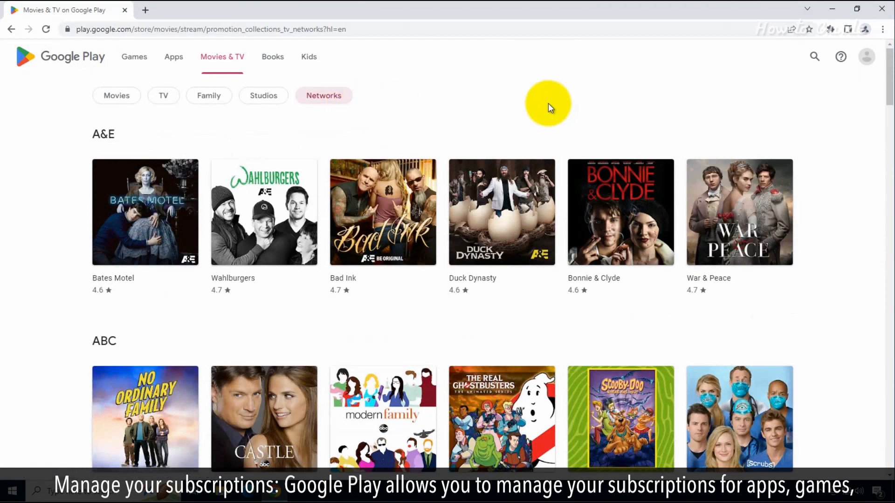
Step: Revisit the Apps section, then return to Games and scroll to Popular games
left_click(174, 57)
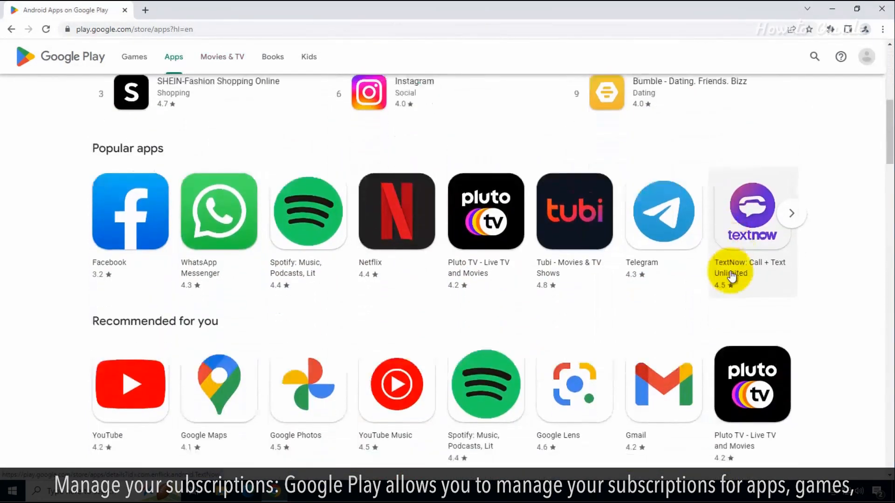
left_click(134, 57)
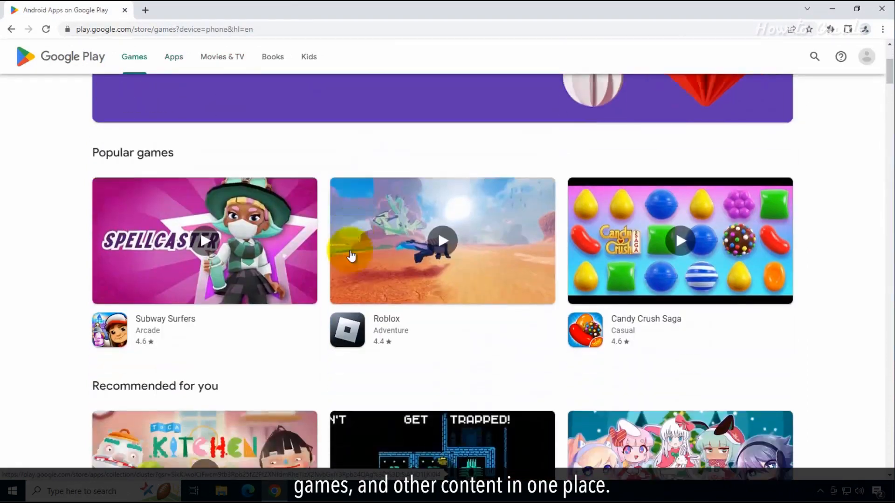
scroll("down", 3)
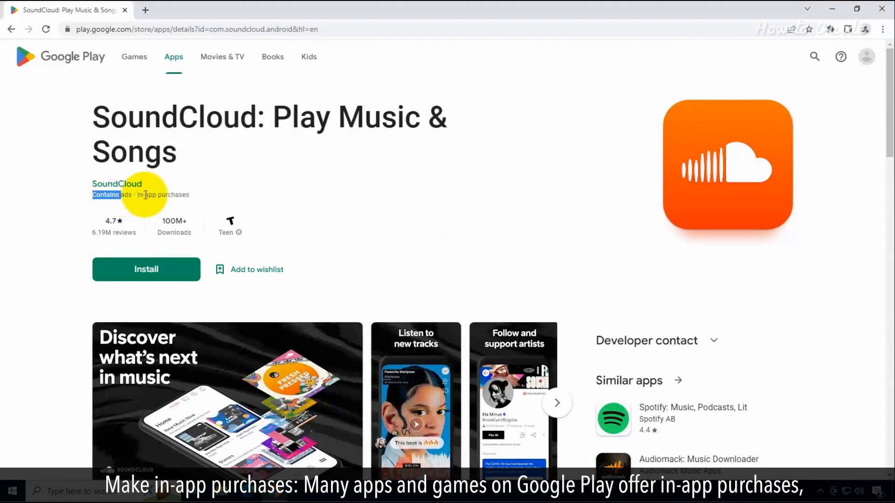
Step: Scroll the SoundCloud page down to Data safety and Ratings, then back to the top
scroll("down", 3)
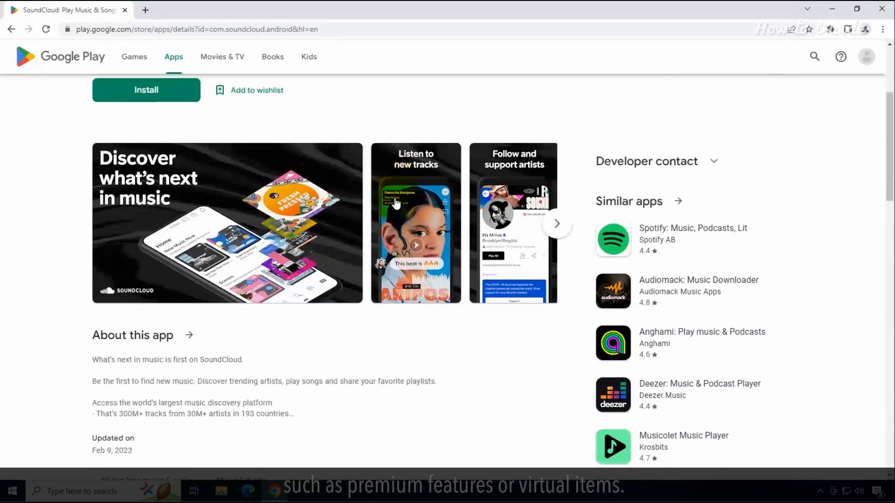
scroll("down", 3)
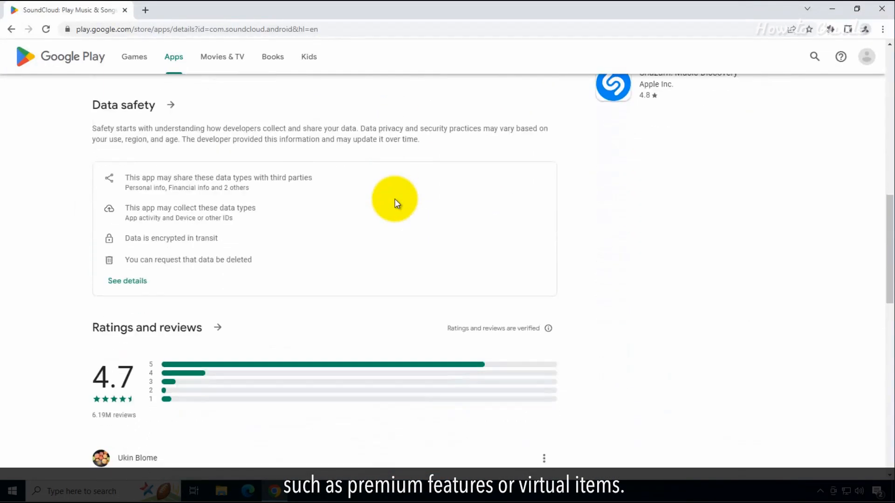
scroll("up", 3)
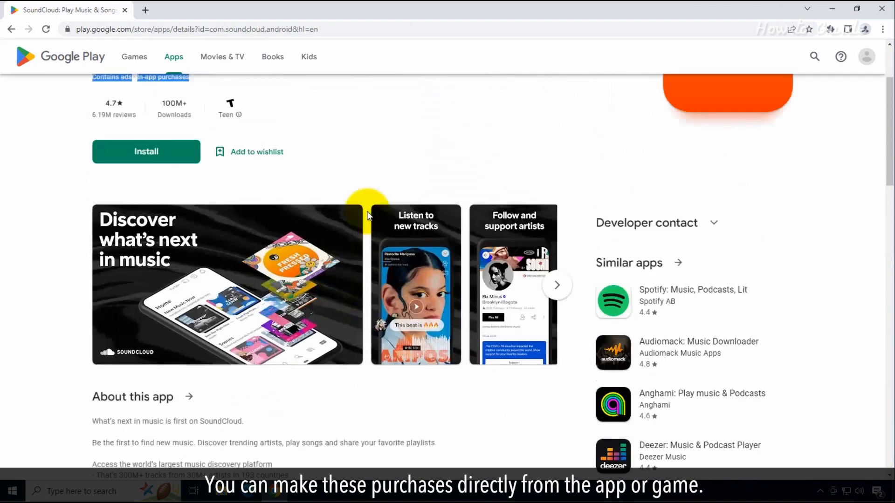
scroll("up", 3)
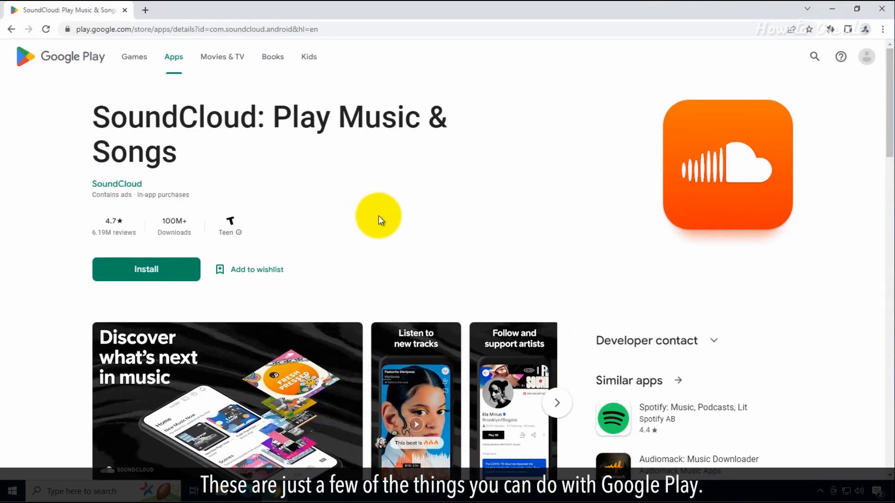
scroll("down", 3)
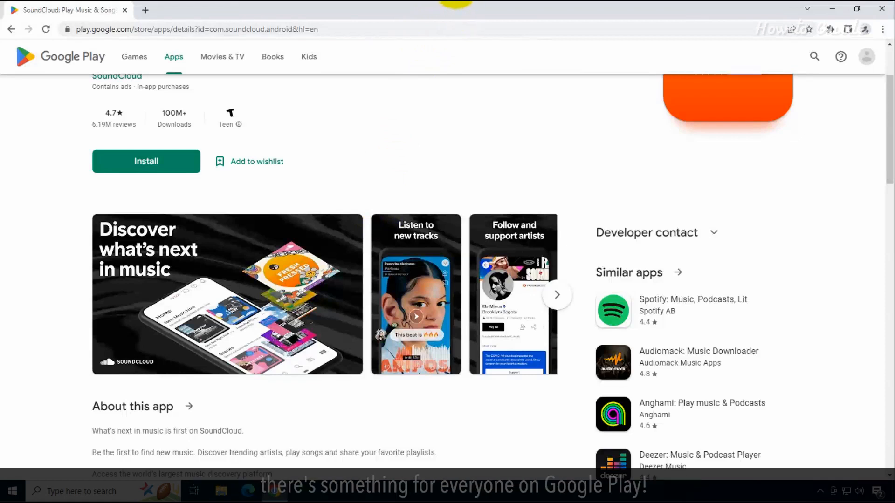
mouse_move(445, 61)
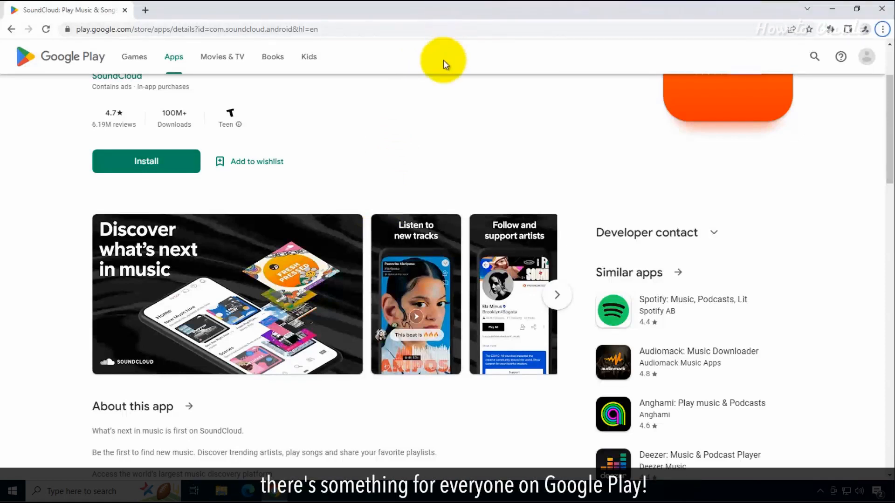